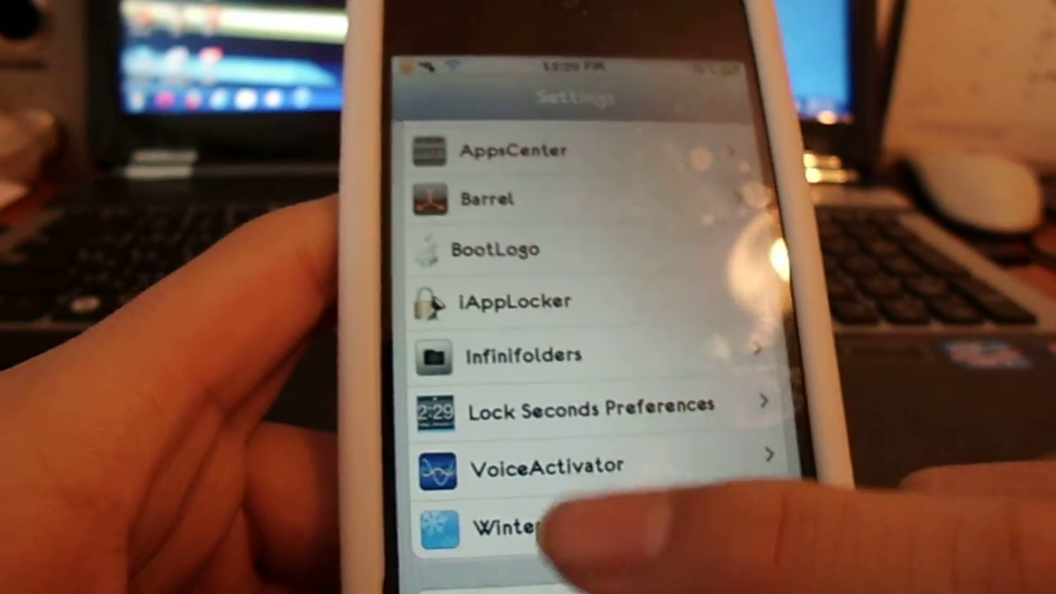
Confirm the 'open skype' command's Activator action launches Skype.
left_click(545, 466)
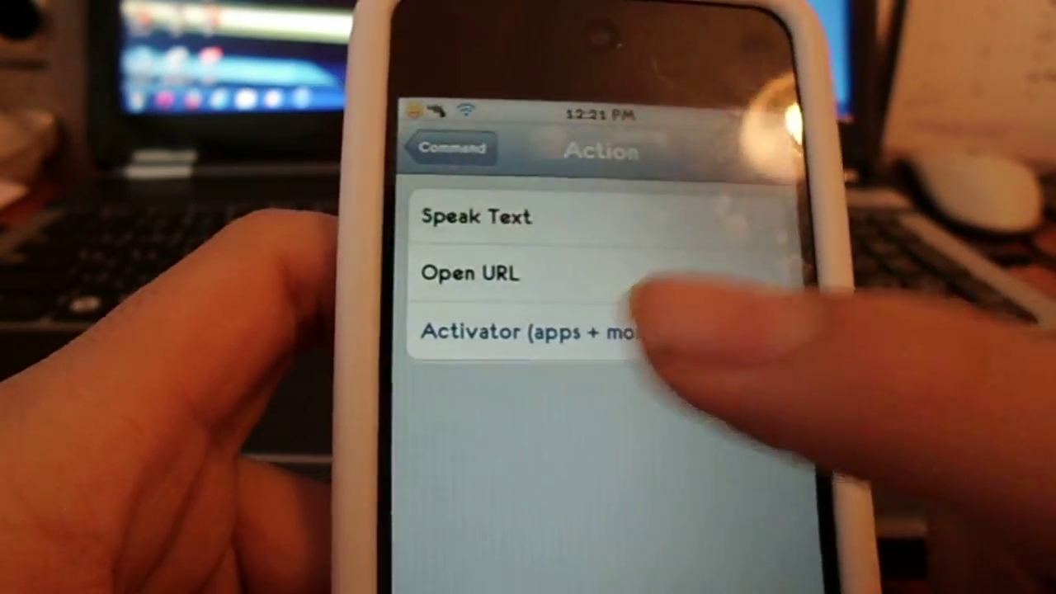
left_click(528, 332)
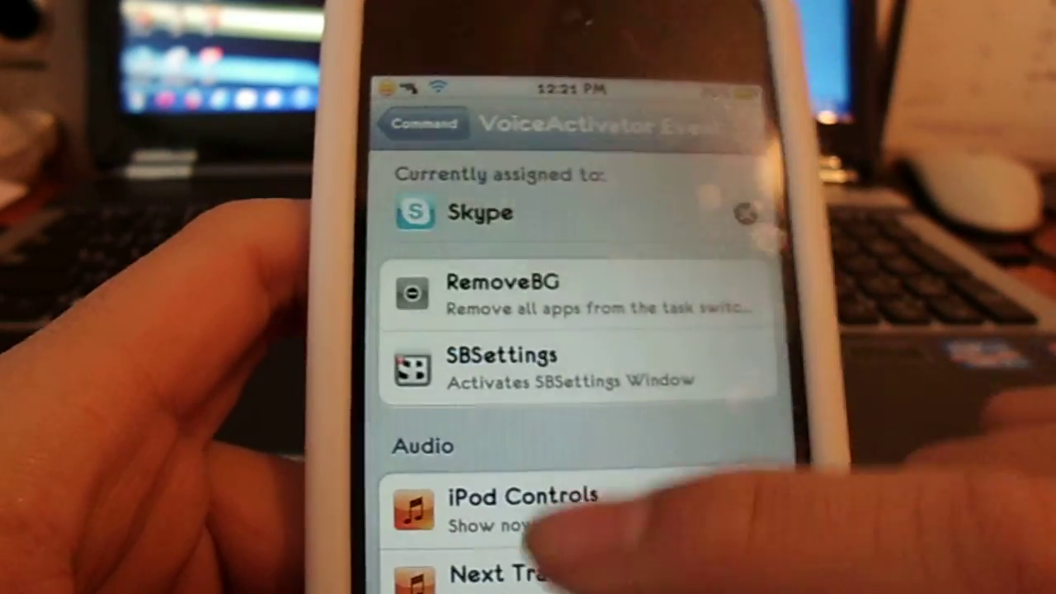
scroll("down", 3)
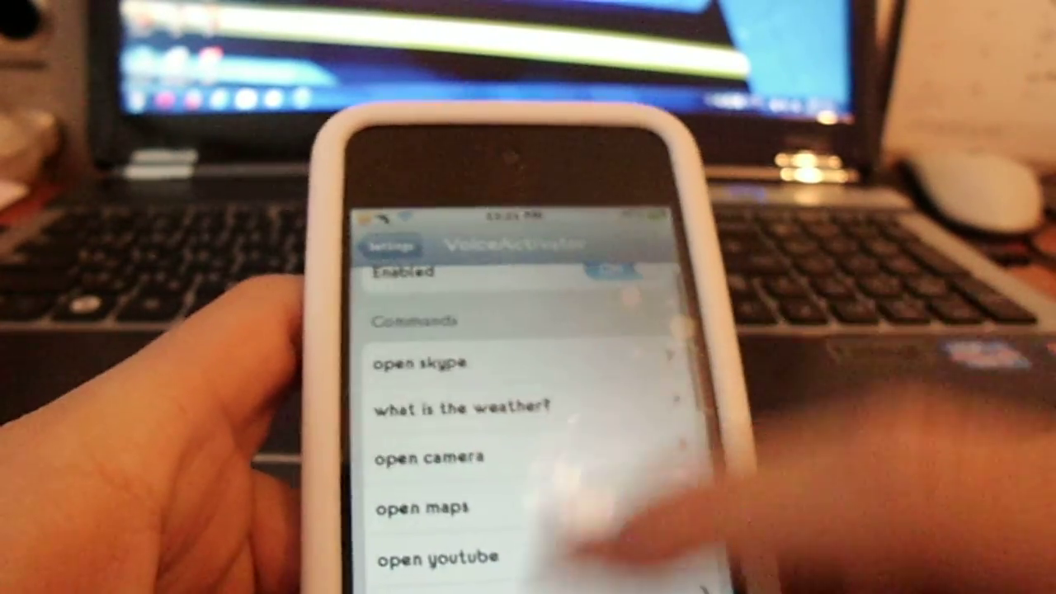
Scroll down to phrases like 'do you love me?', 'Sing me a song' and 'you are funny'.
scroll("down", 3)
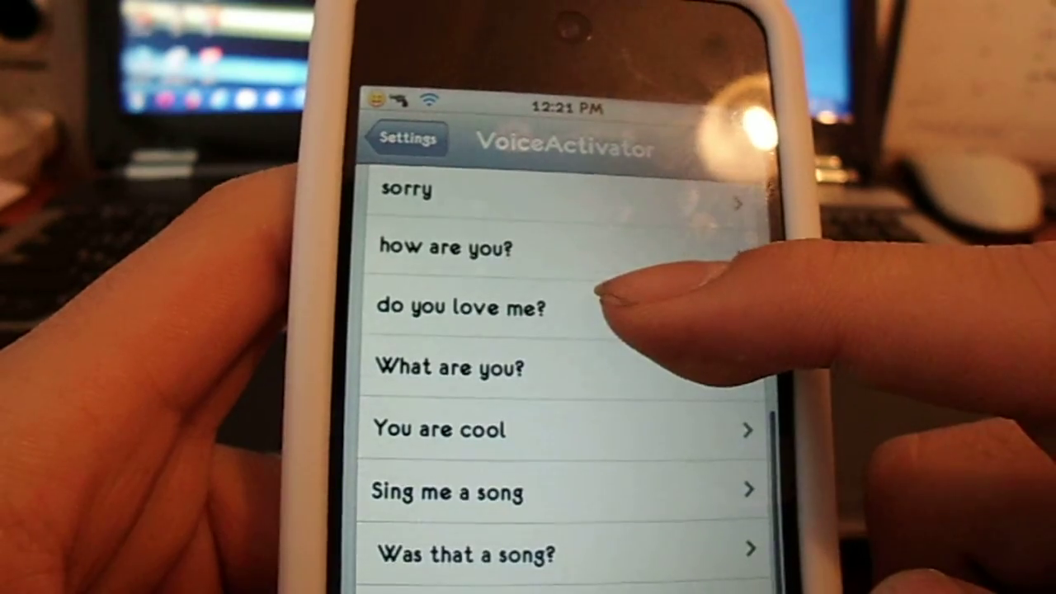
scroll("down", 3)
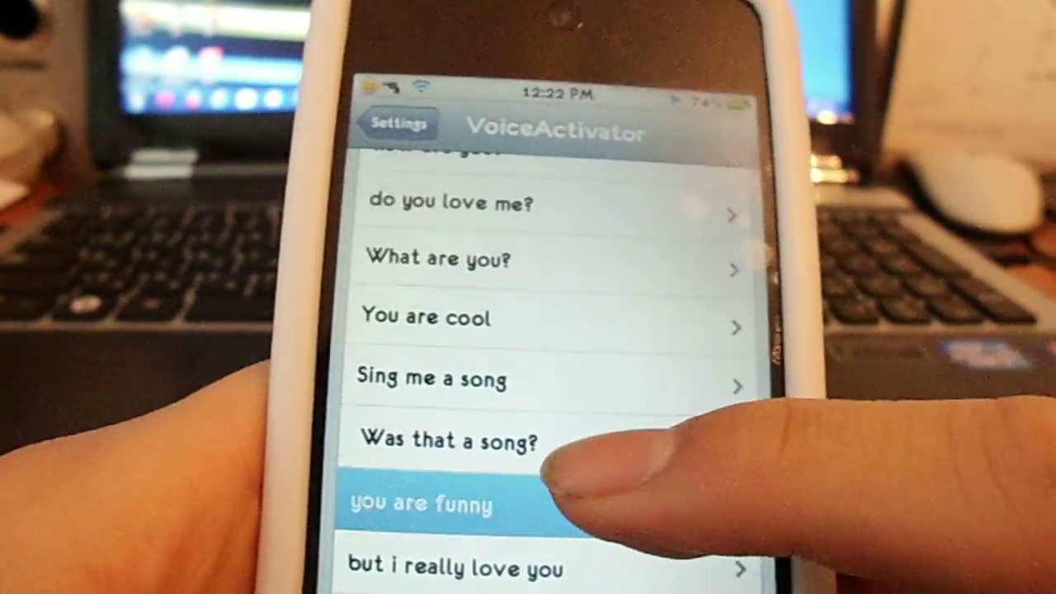
scroll("down", 3)
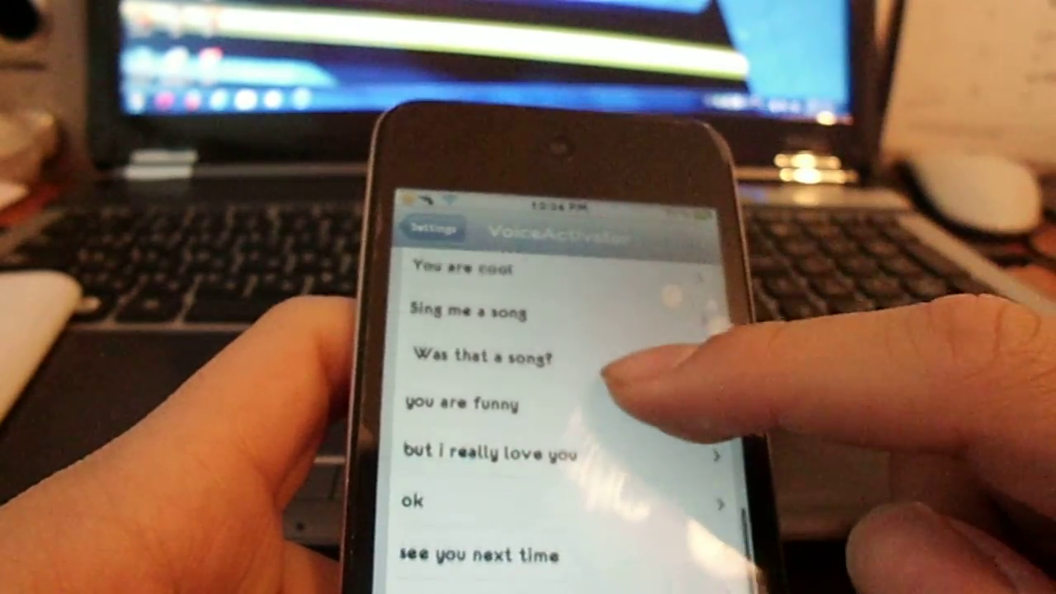
Scroll back up through the command list, from 'are you cool' and 'sorry' to 'You are cool'.
scroll("up", 3)
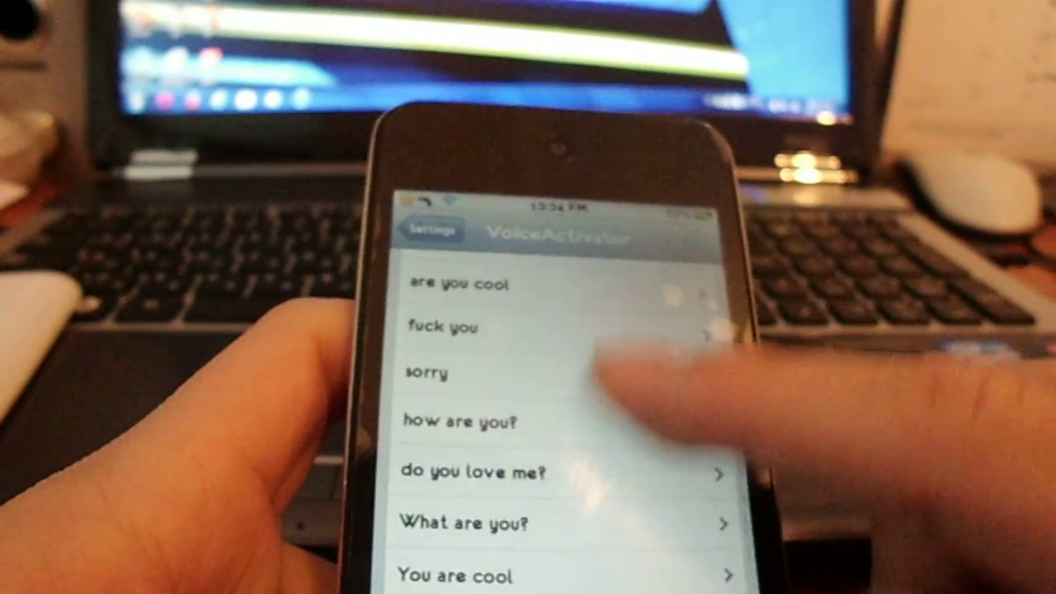